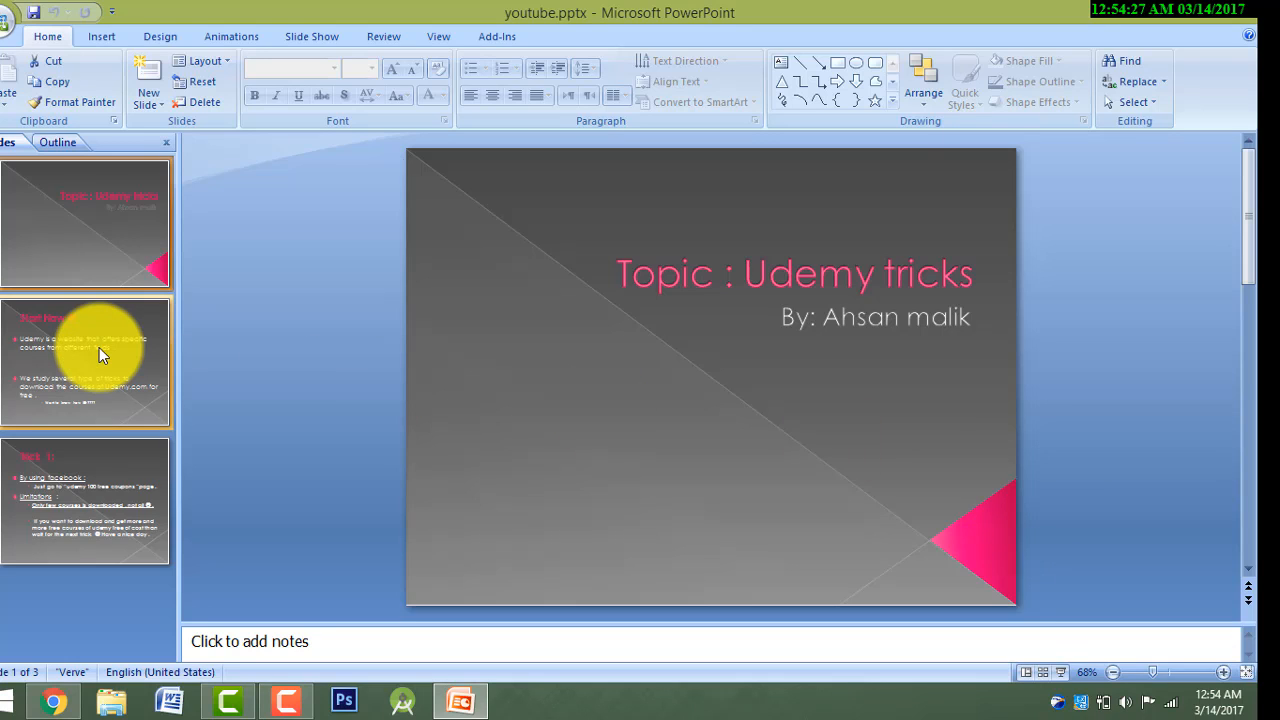
Show the second slide, Start Now, from the Slides pane
left_click(84, 362)
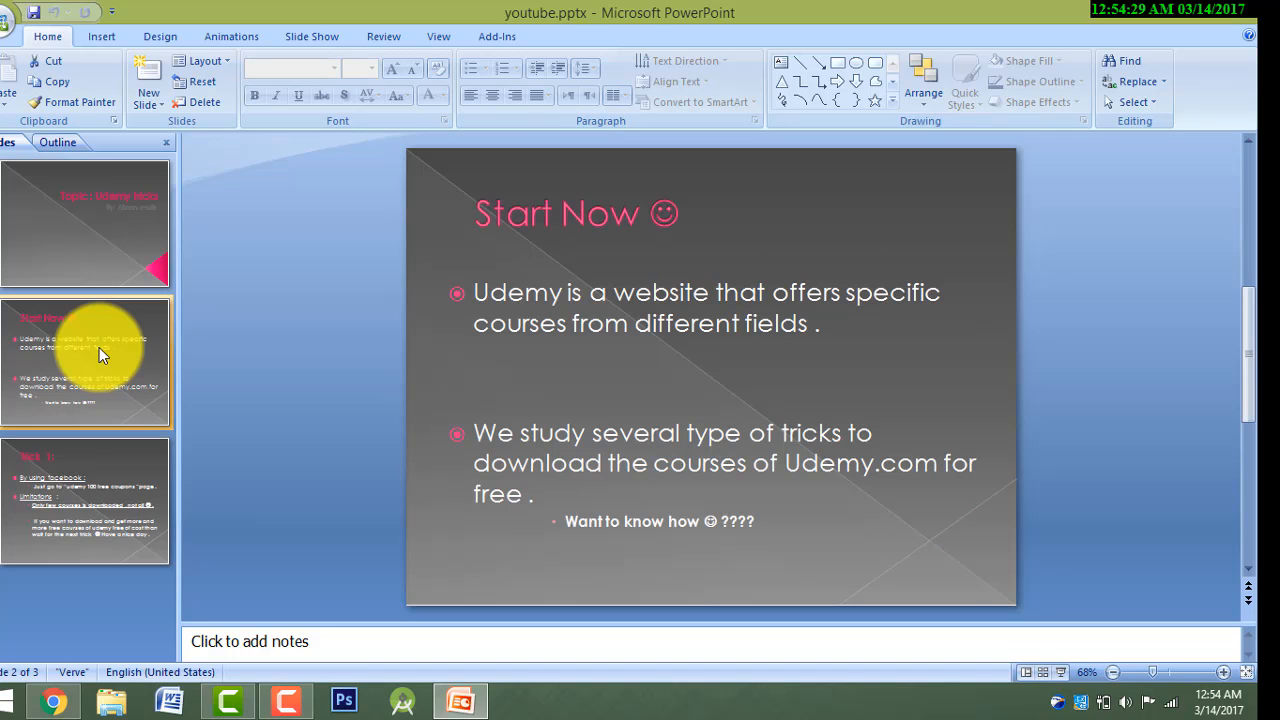
mouse_move(100, 356)
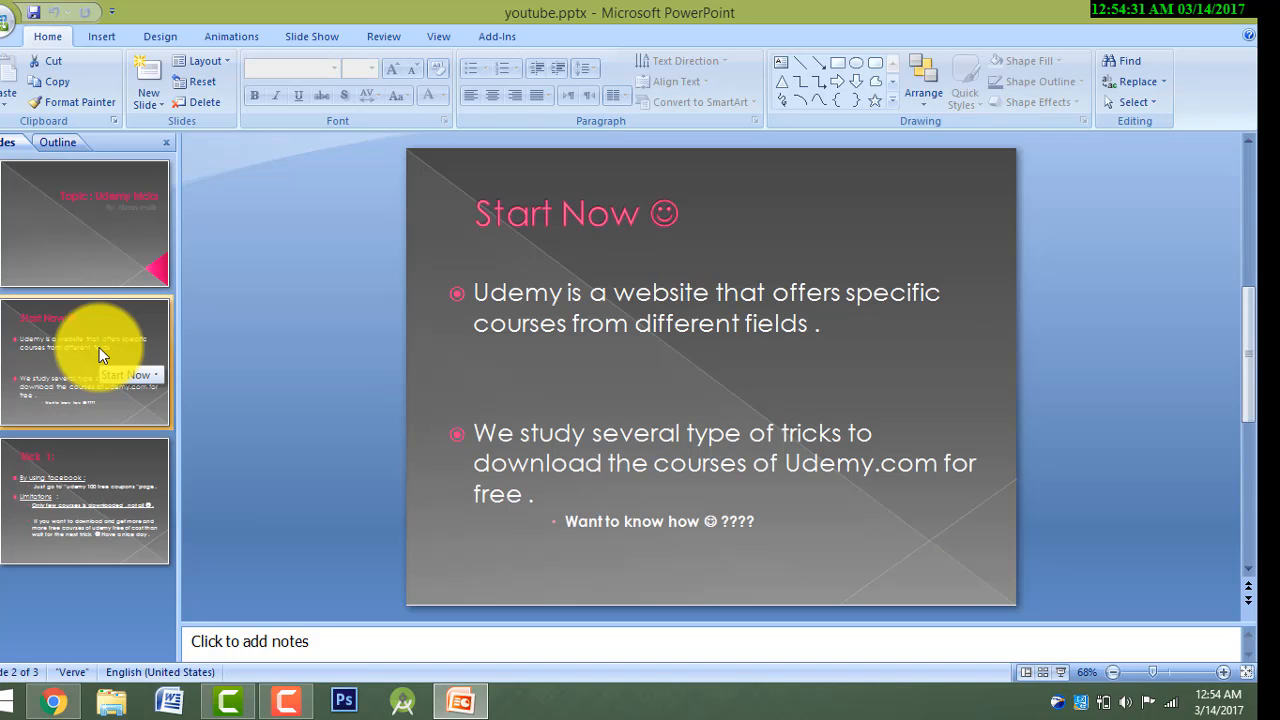
mouse_move(708, 348)
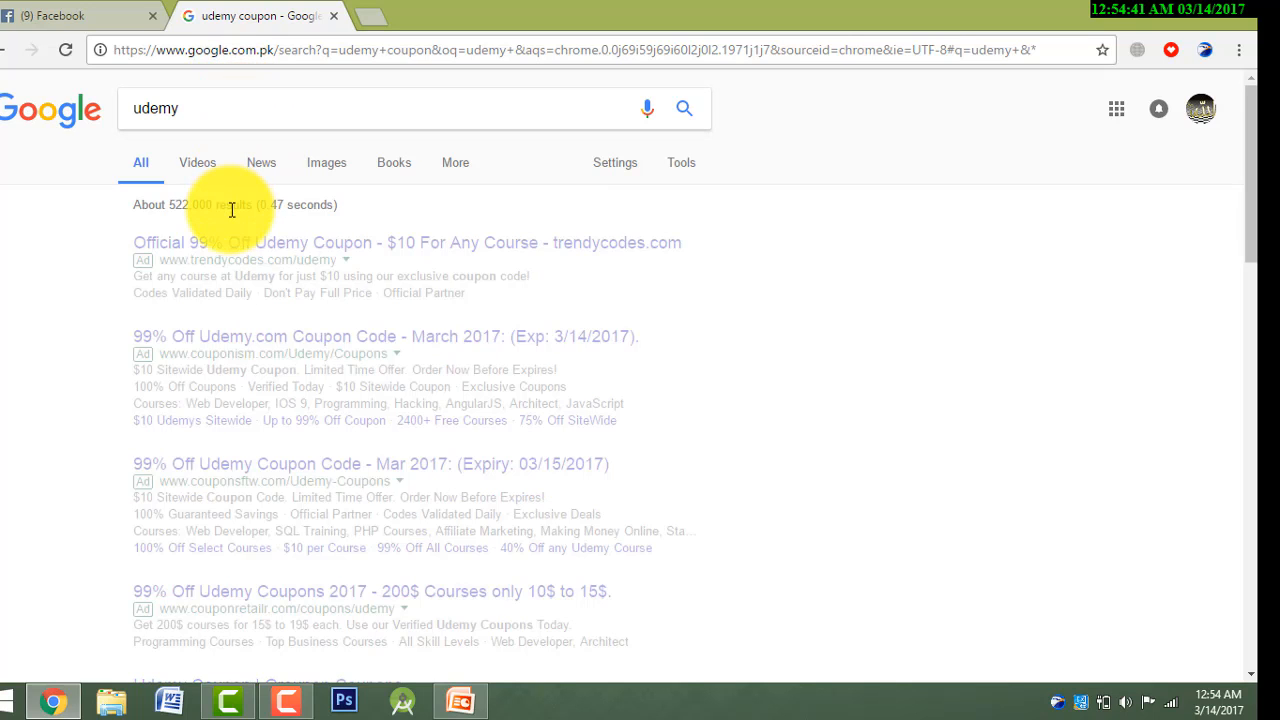
Search Google for udemy, reach Udemy's $10 best-selling courses sale page, then return to PowerPoint
left_click(684, 108)
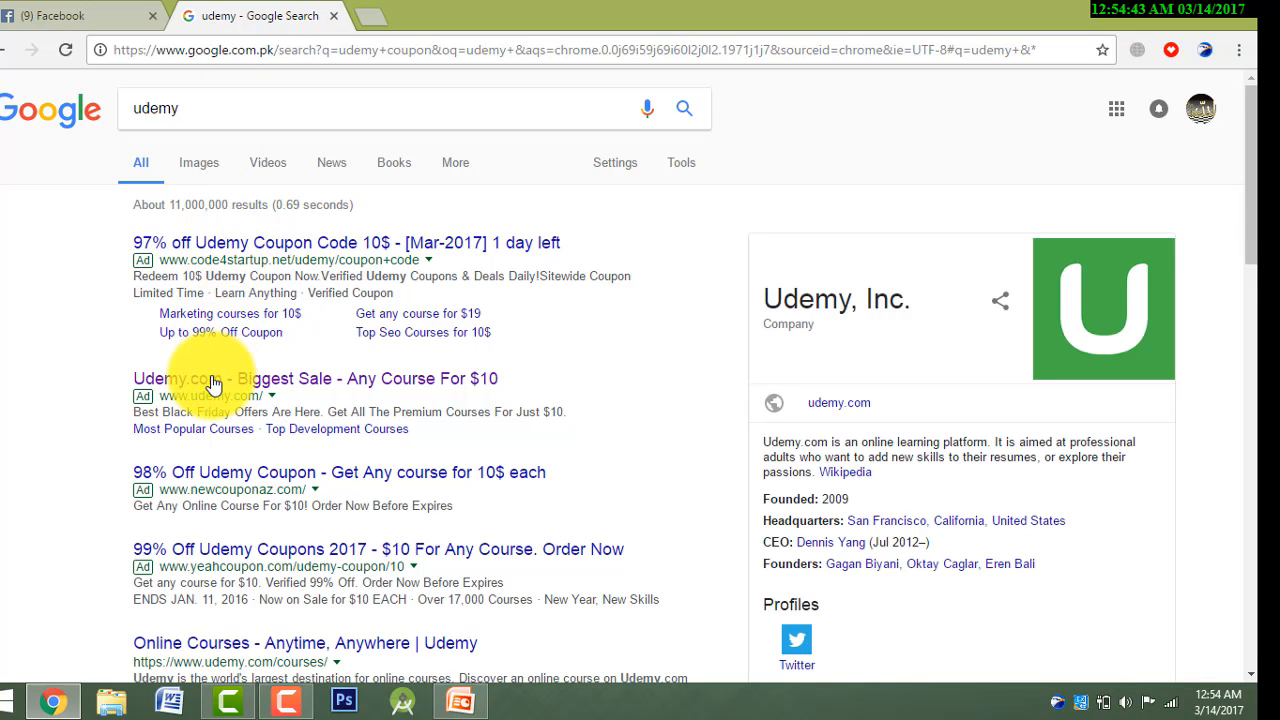
left_click(180, 378)
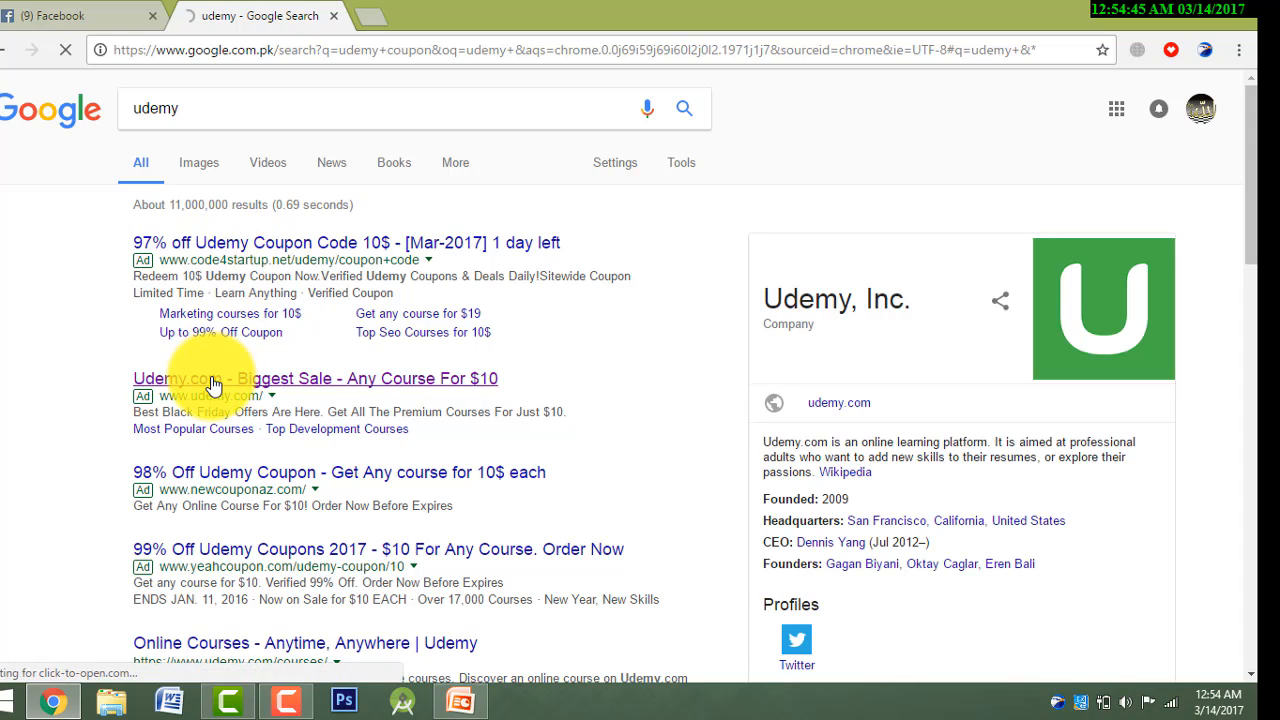
left_click(306, 642)
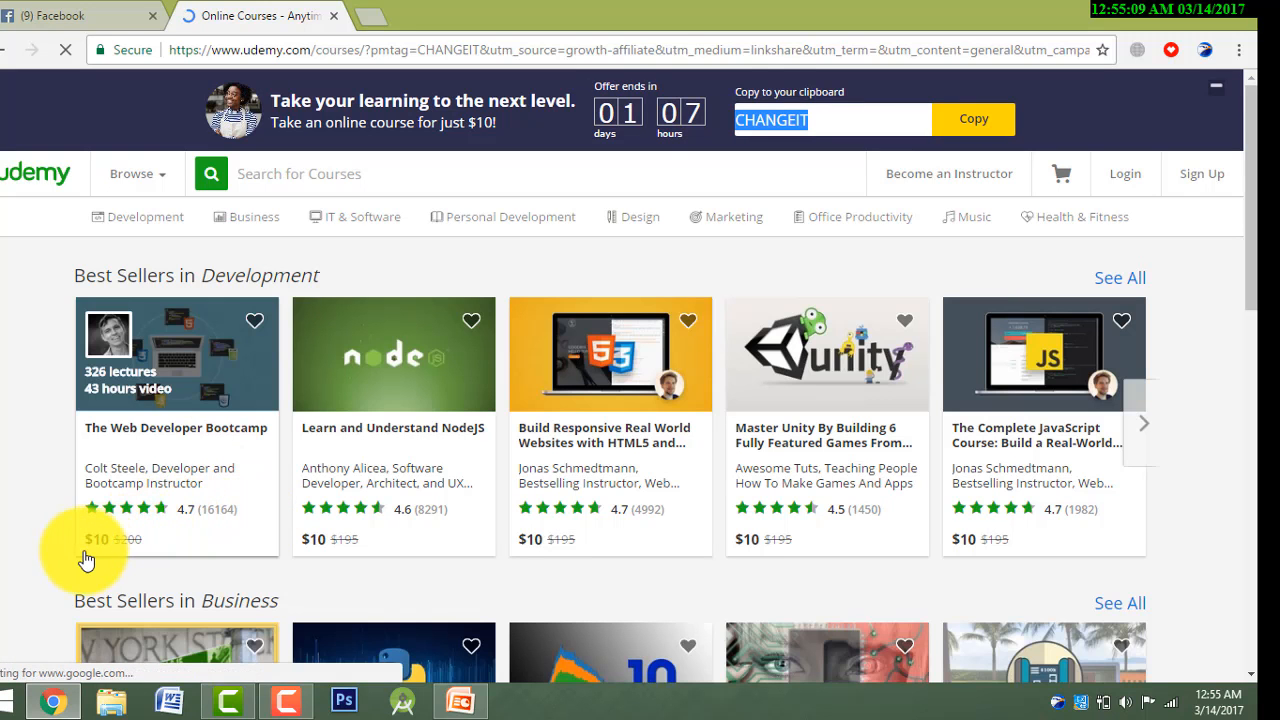
mouse_move(304, 560)
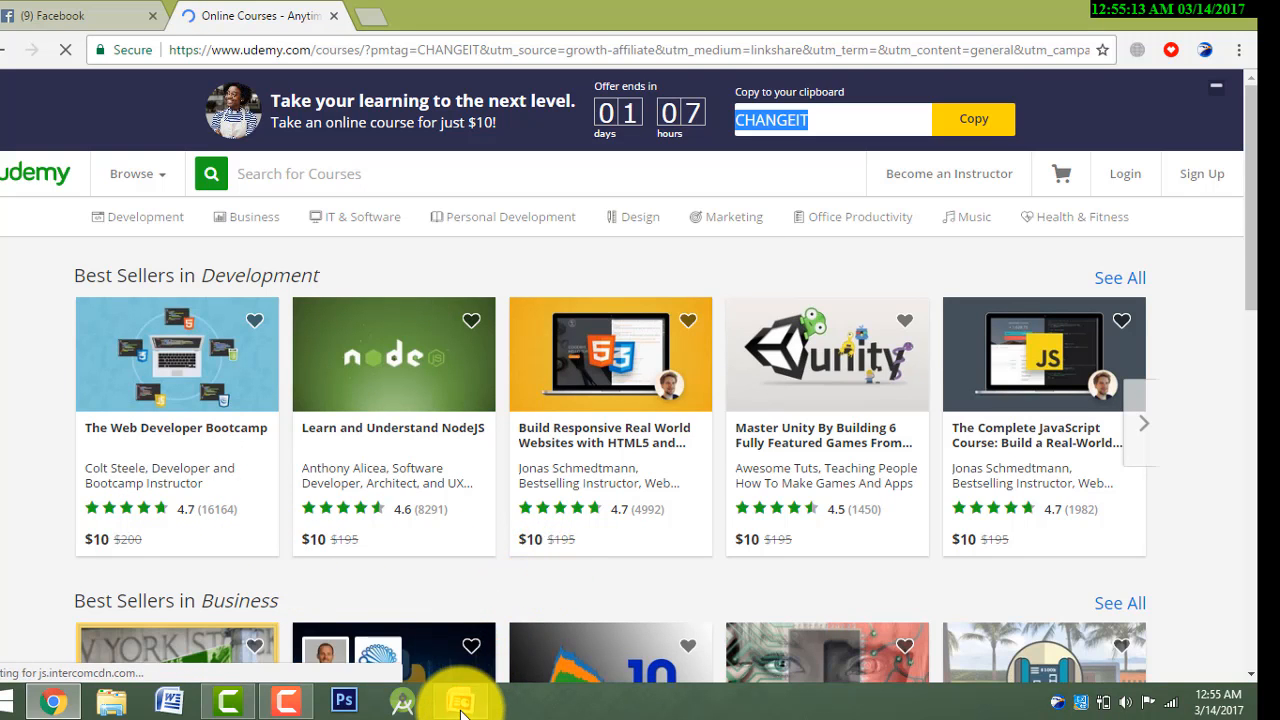
left_click(460, 700)
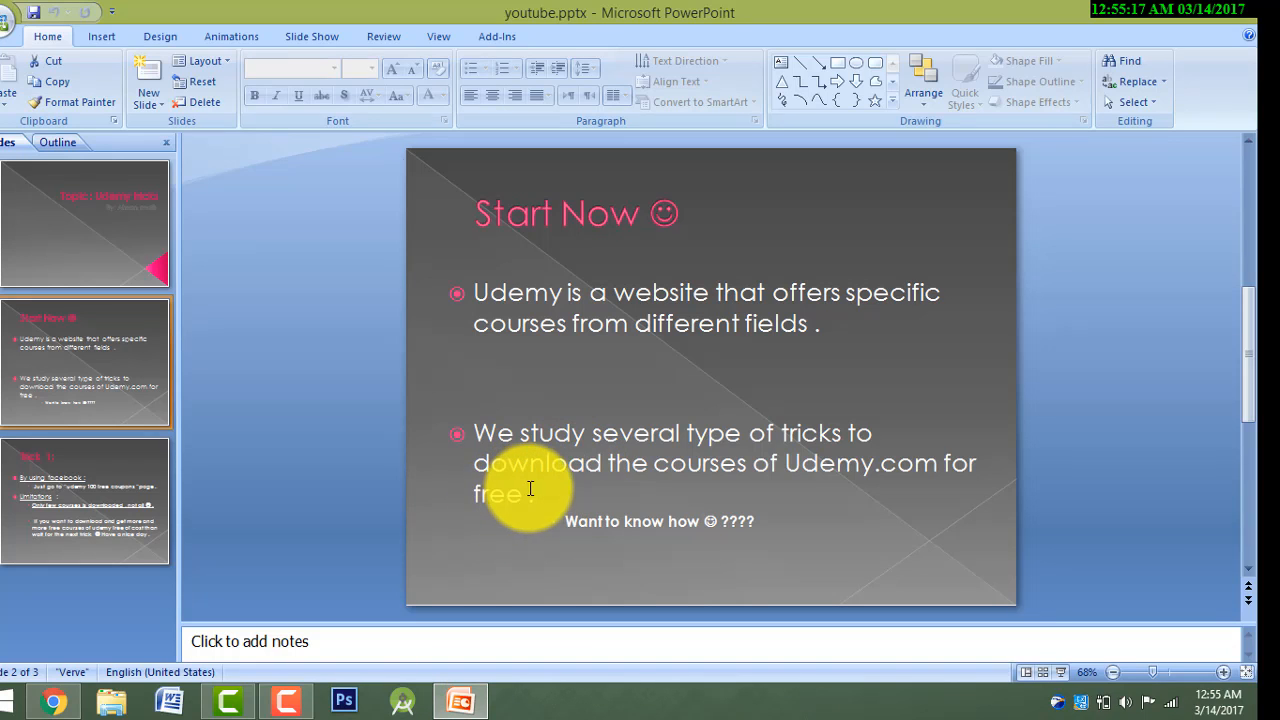
mouse_move(556, 504)
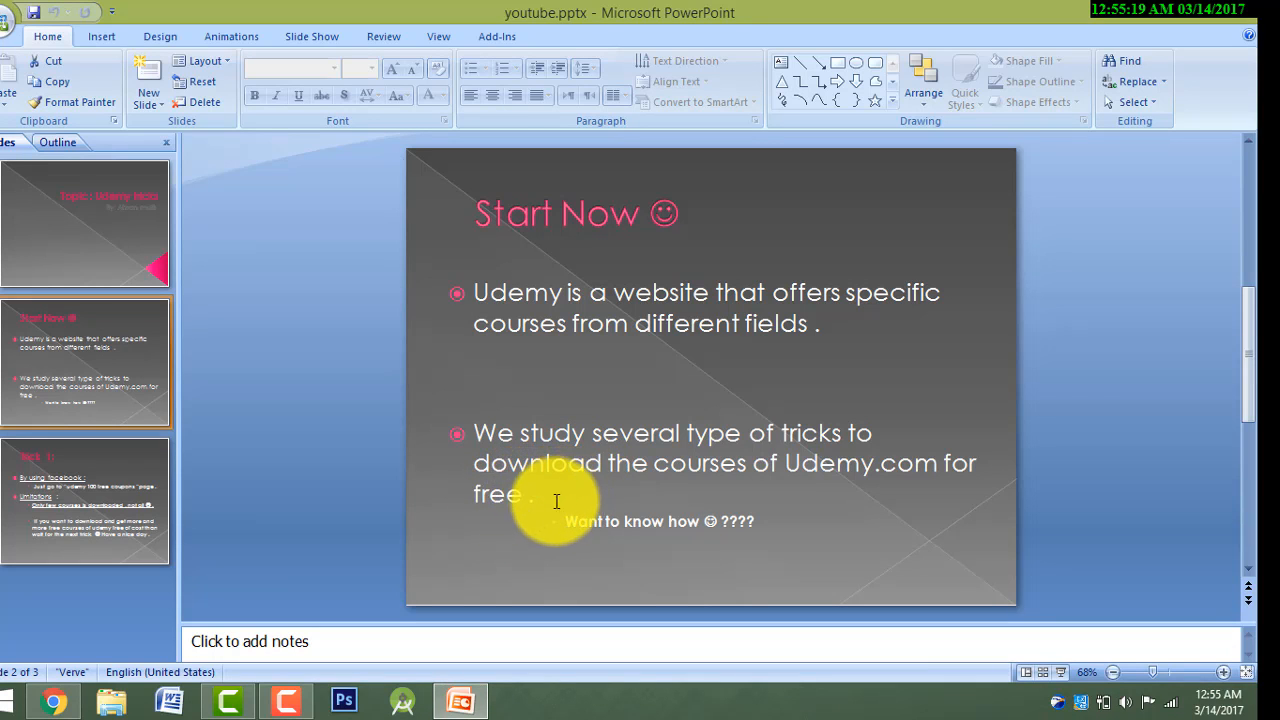
Show the third slide, Trick 1: By using facebook
left_click(84, 500)
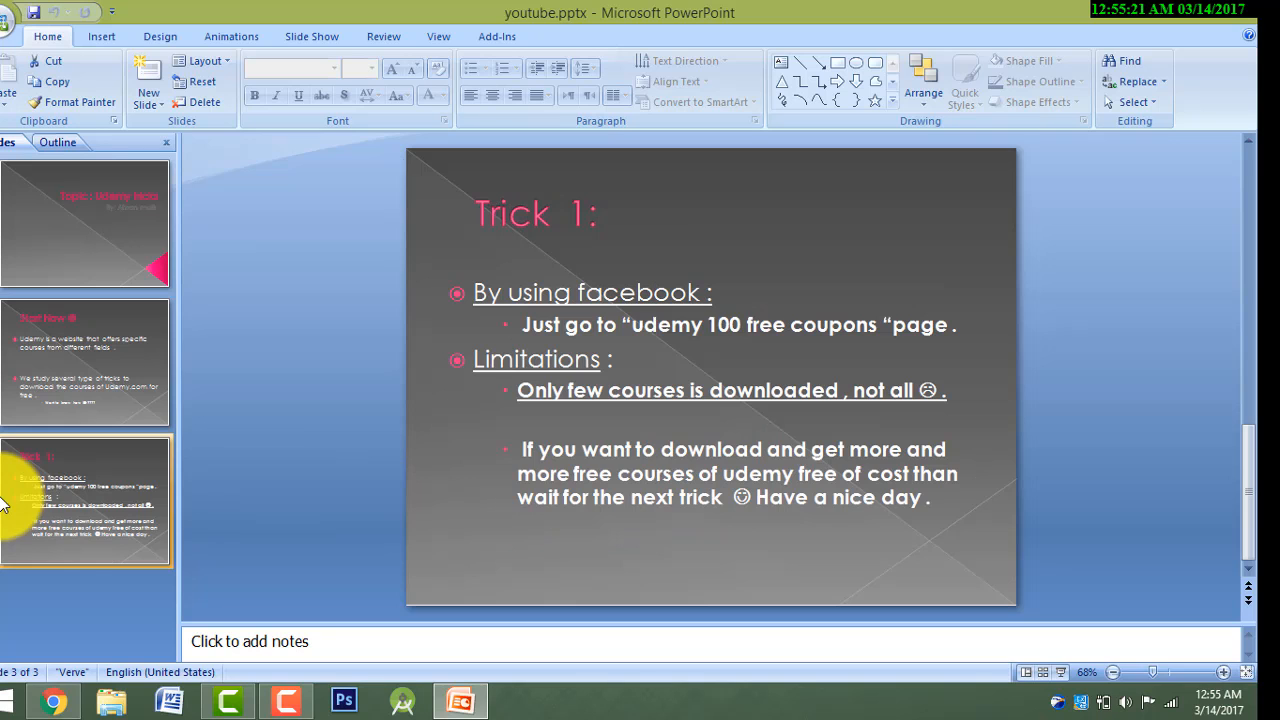
mouse_move(544, 300)
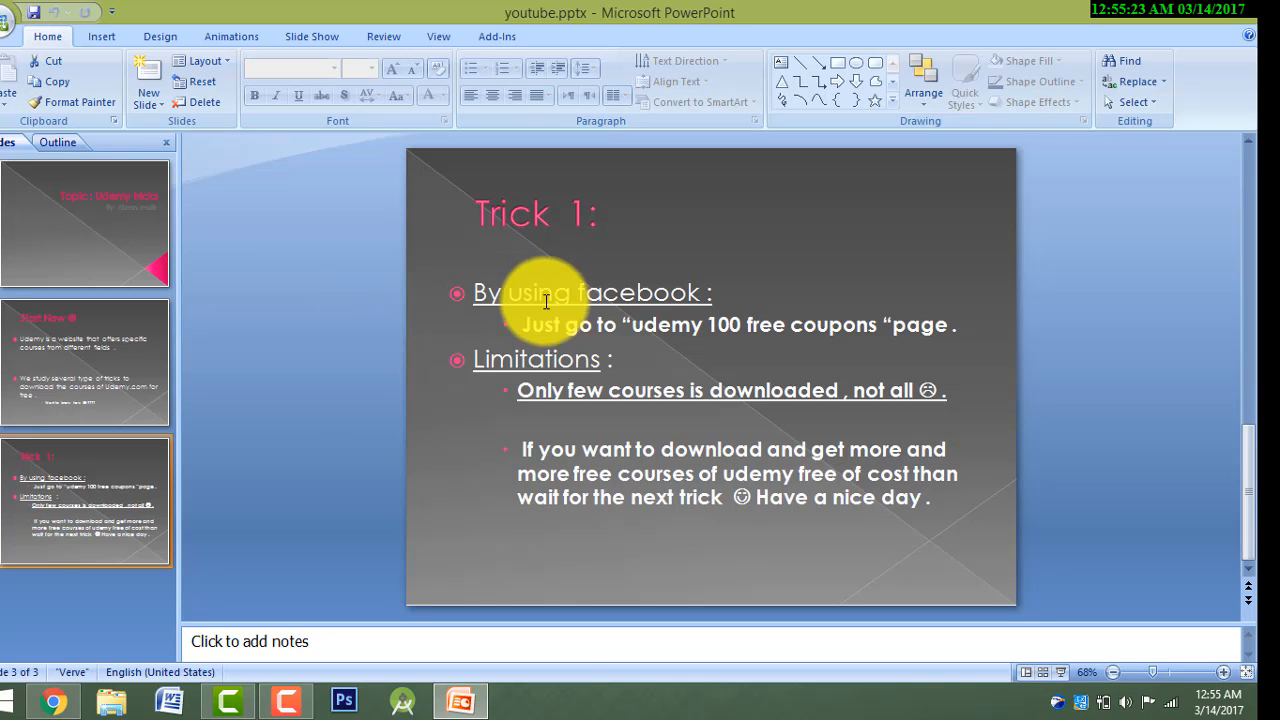
mouse_move(144, 600)
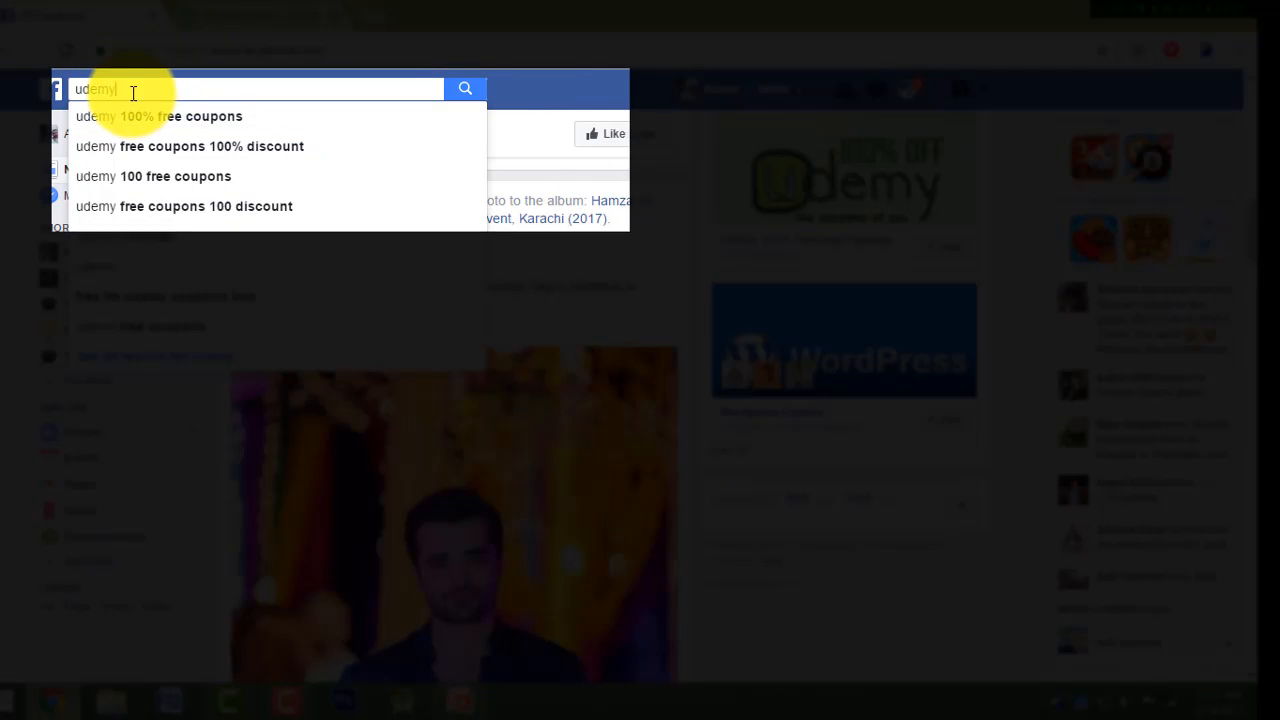
mouse_move(132, 116)
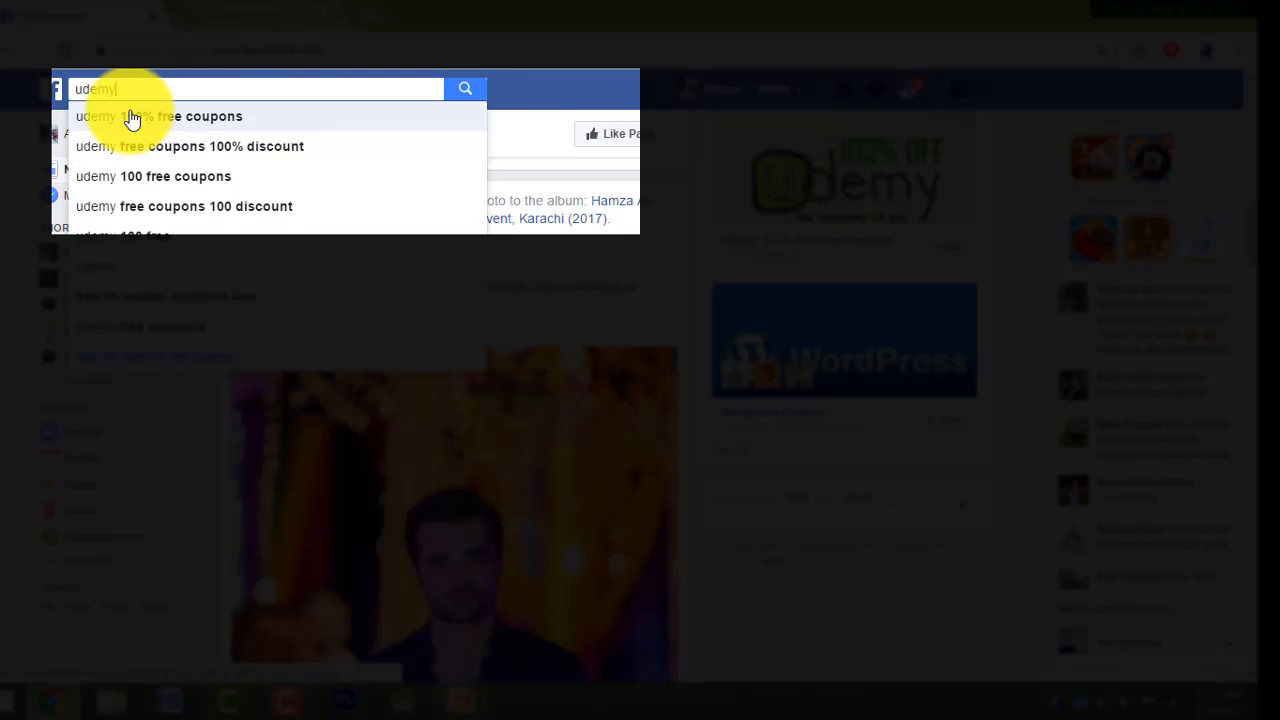
Search Facebook for udemy 100% free coupons and open that page from the results
left_click(160, 116)
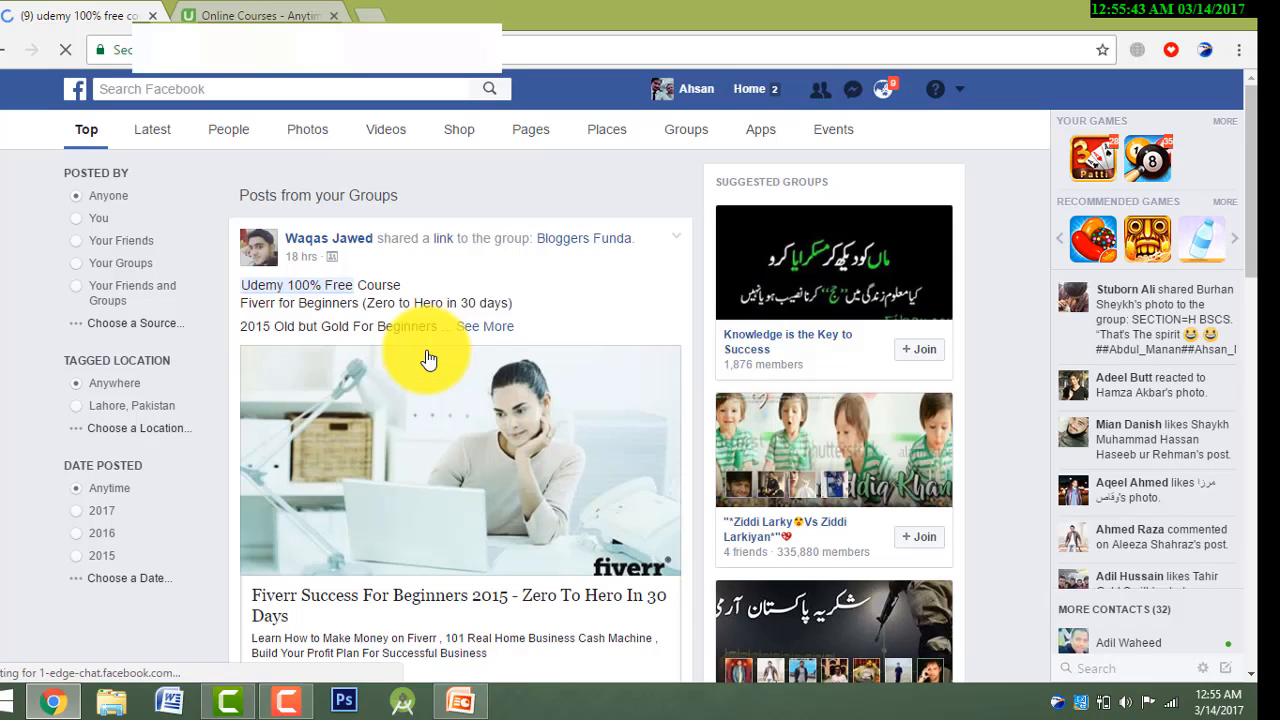
left_click(460, 460)
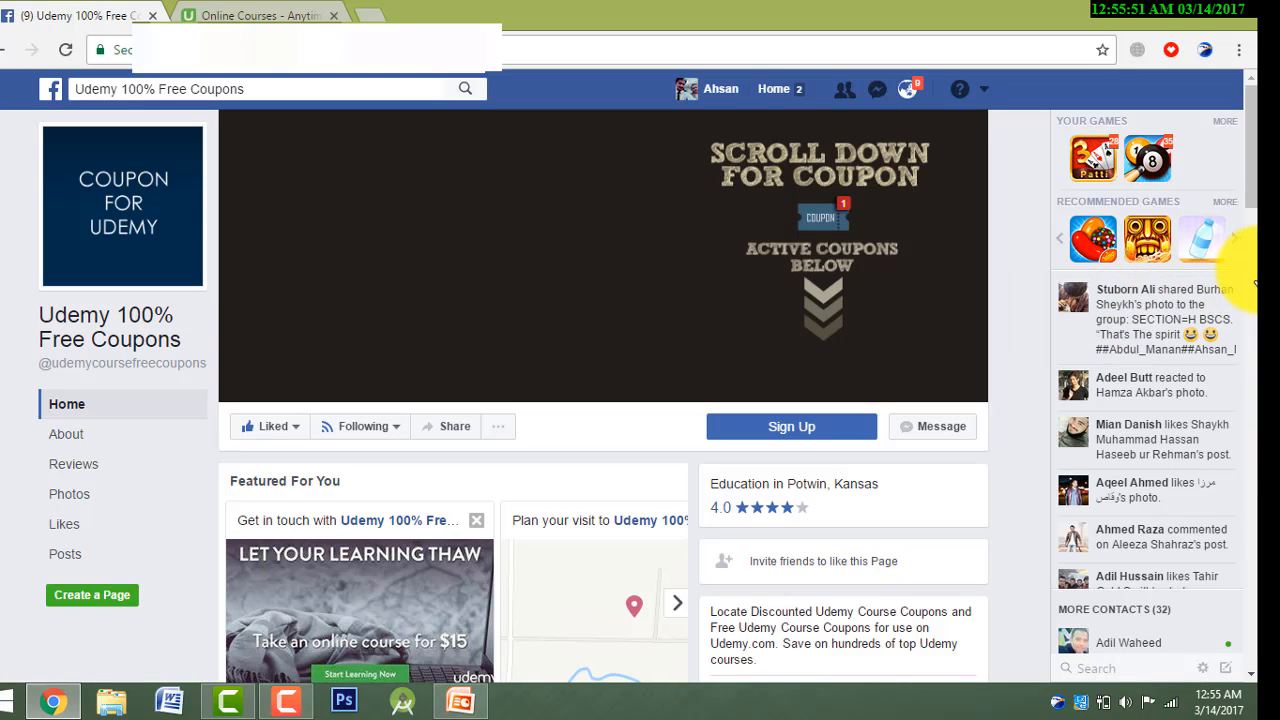
Browse the page's coupon posts and open the 'Free - AngularJs :basics for beginners' deal
scroll("down", 3)
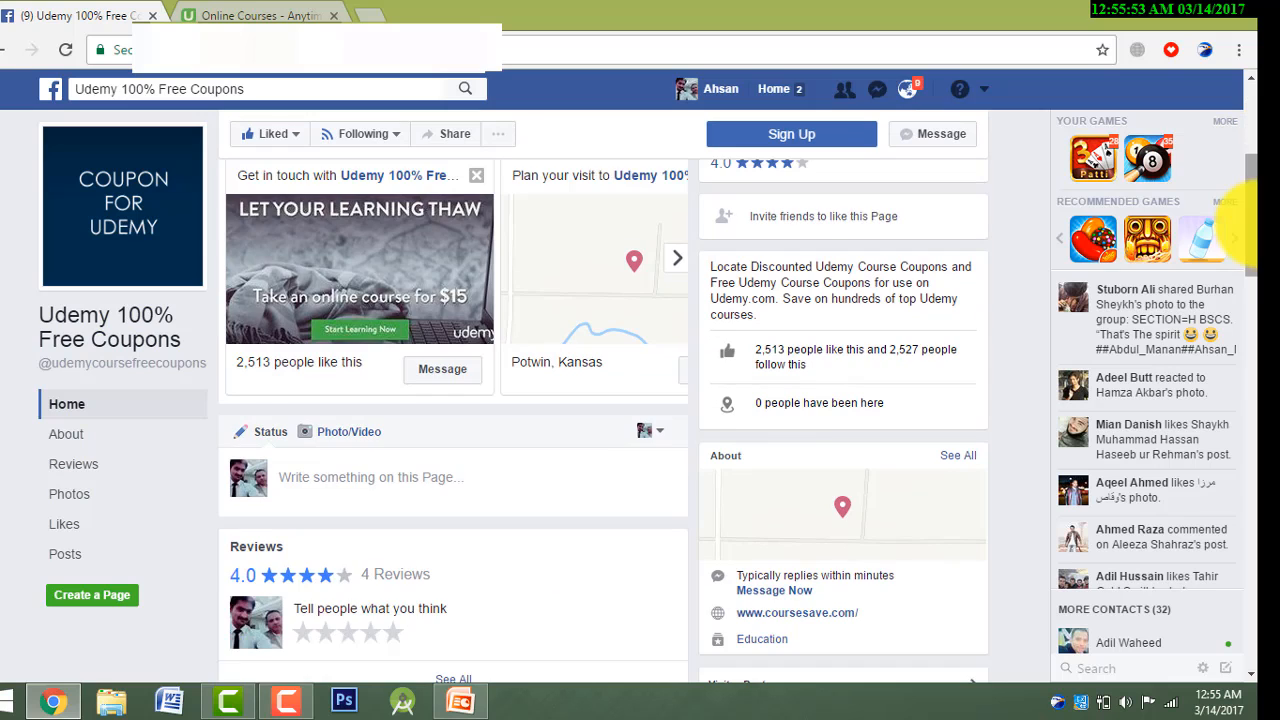
scroll("down", 3)
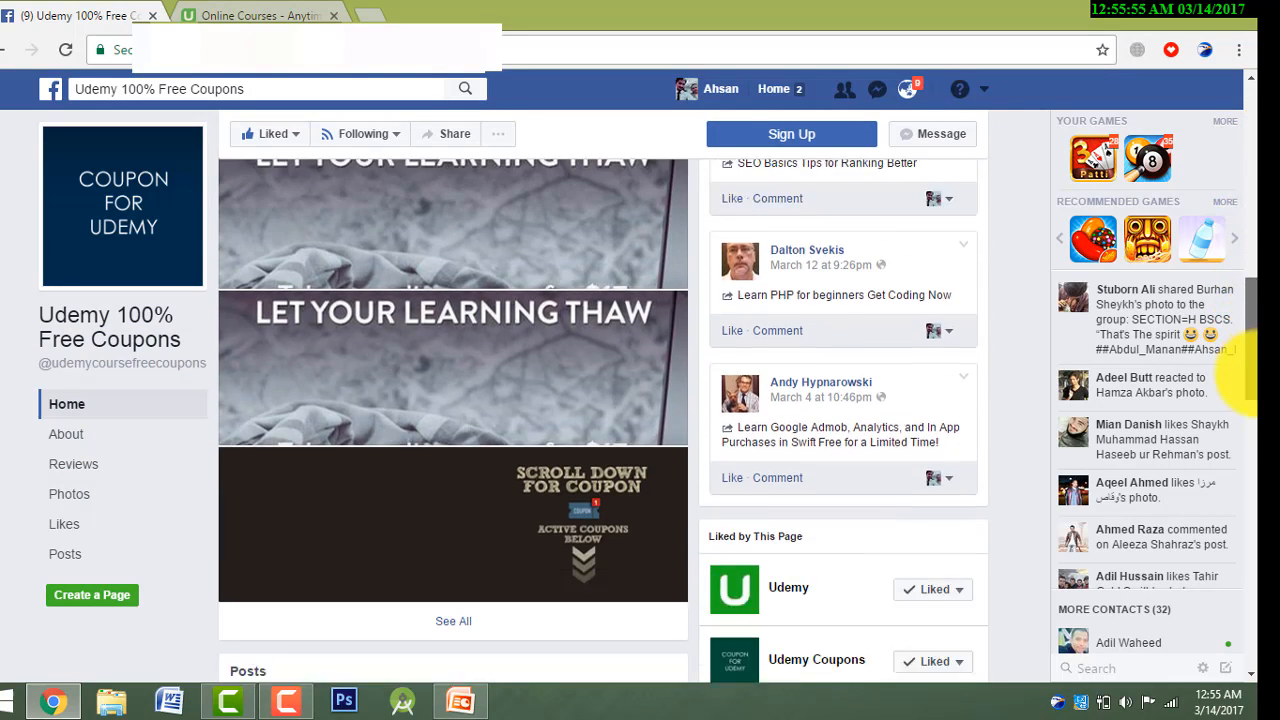
scroll("down", 3)
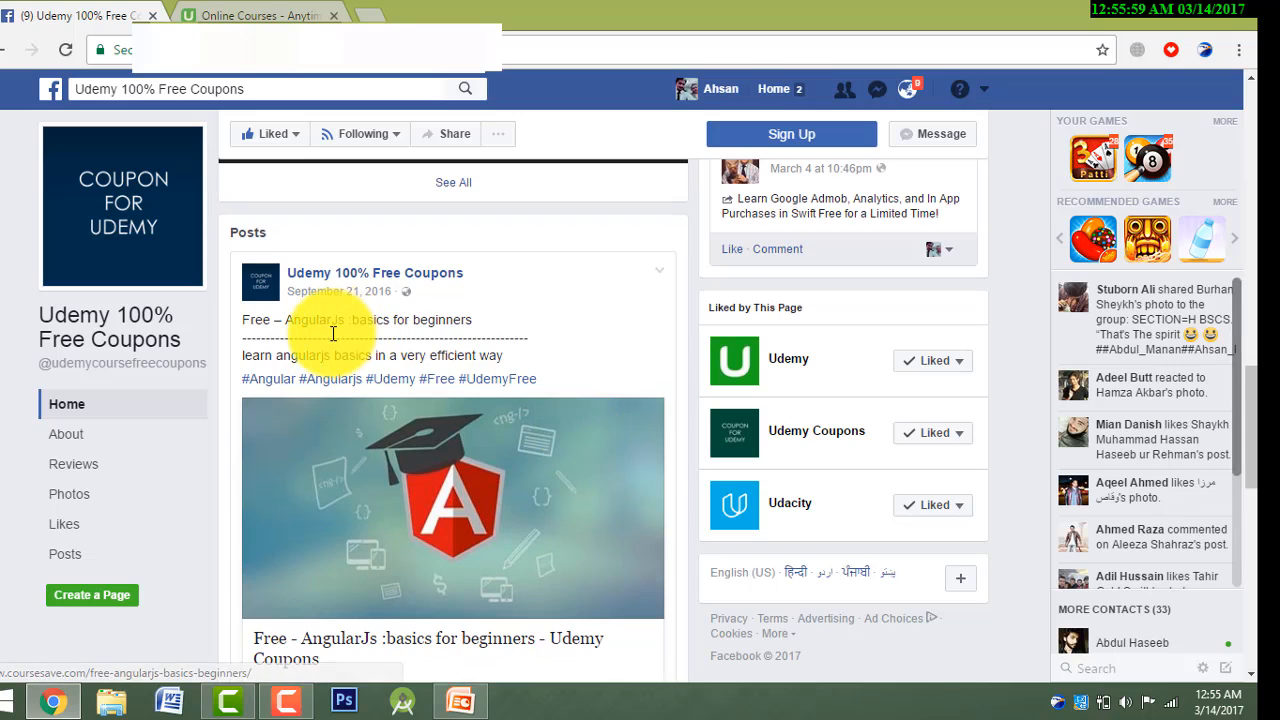
mouse_move(496, 358)
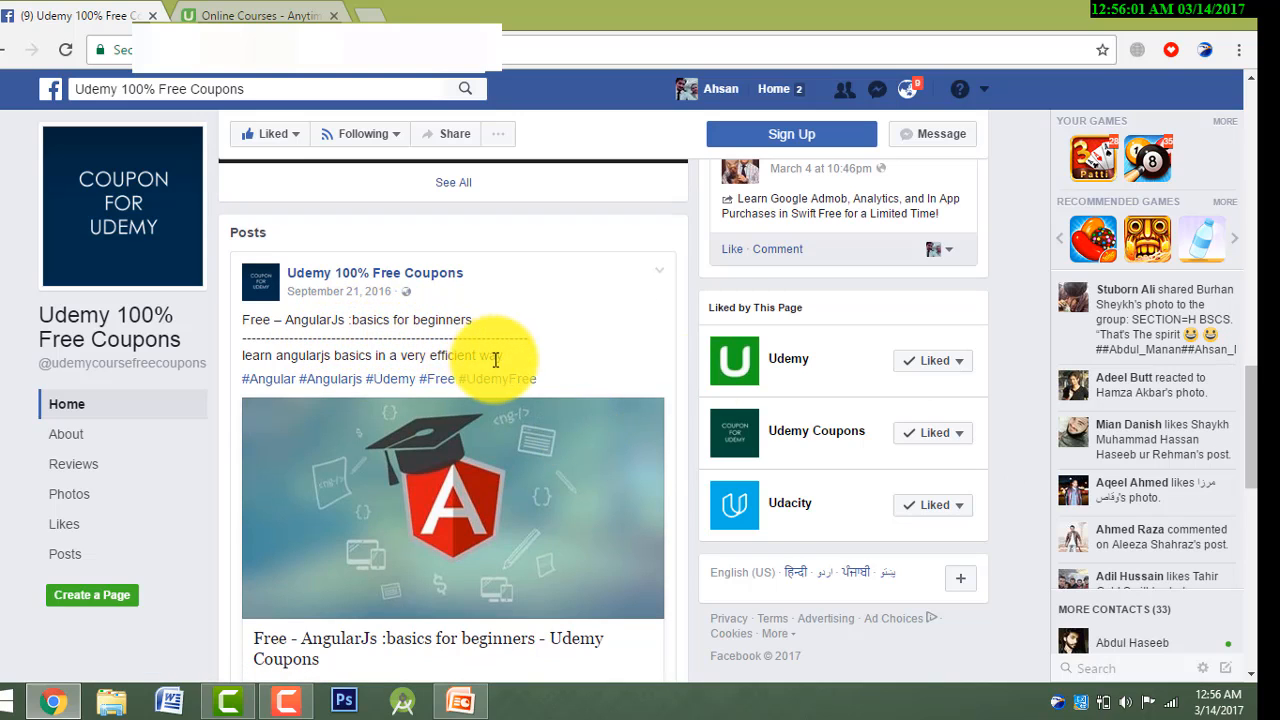
scroll("down", 3)
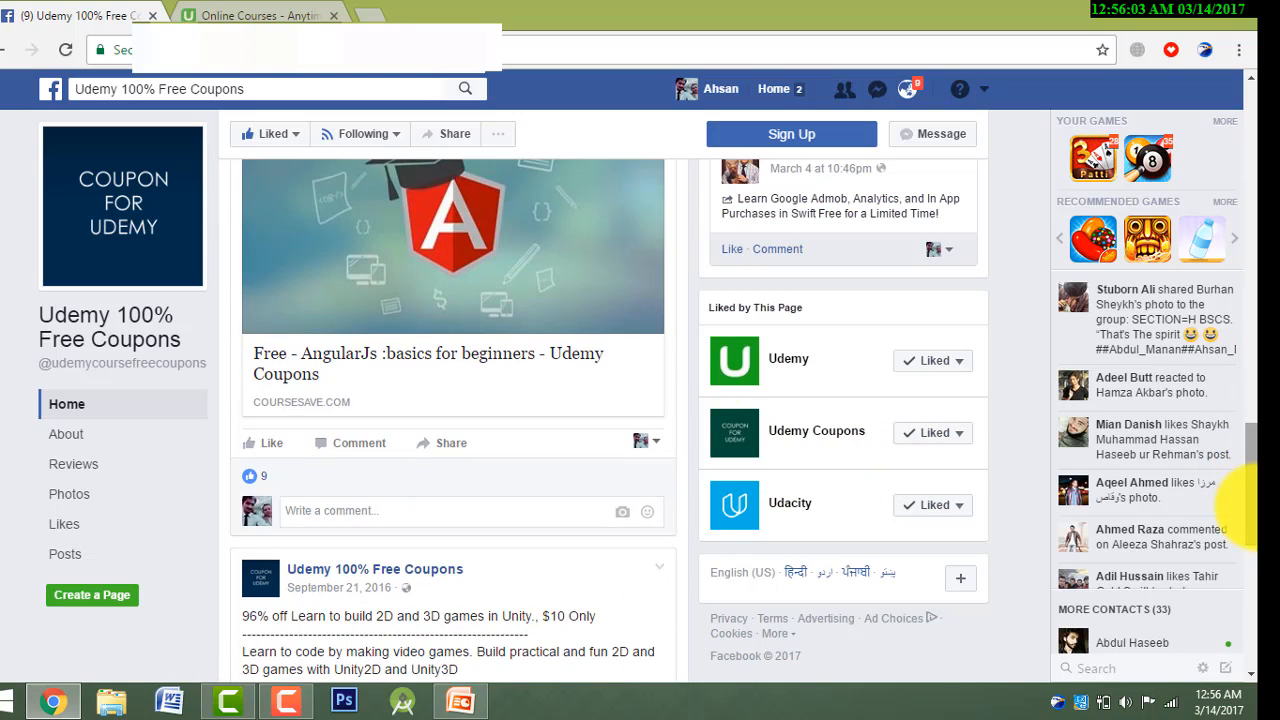
scroll("down", 3)
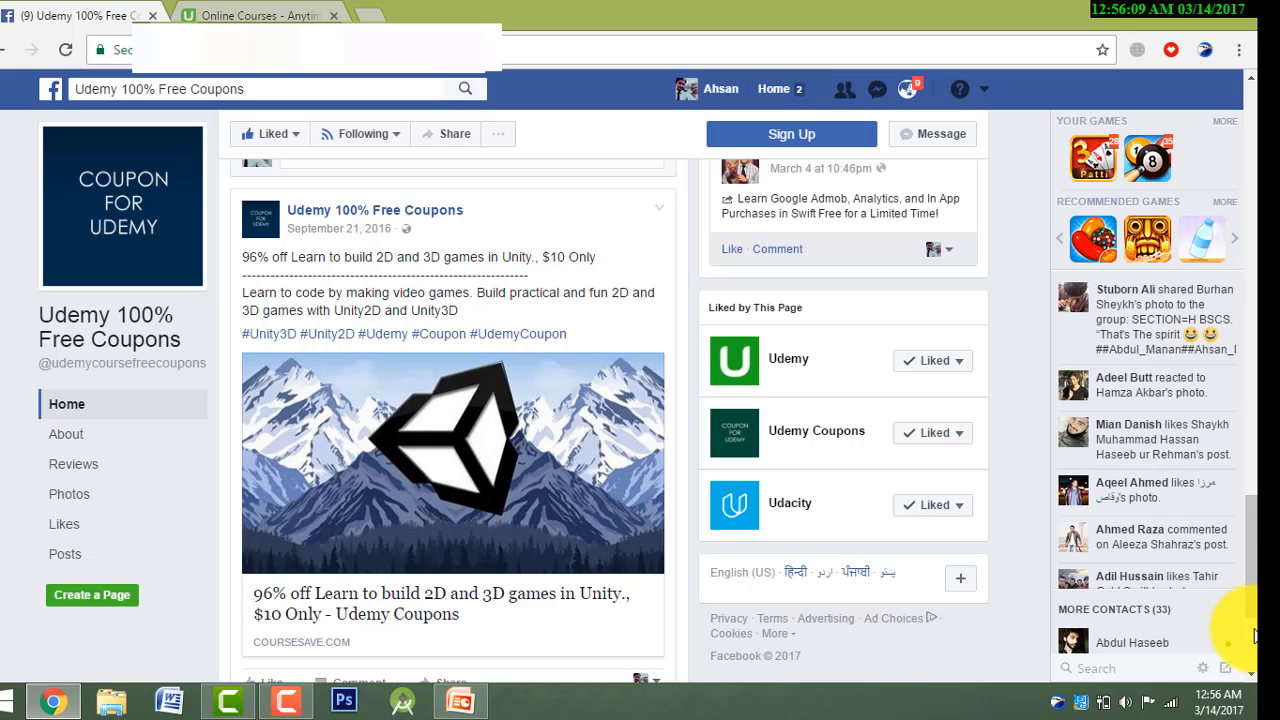
scroll("up", 3)
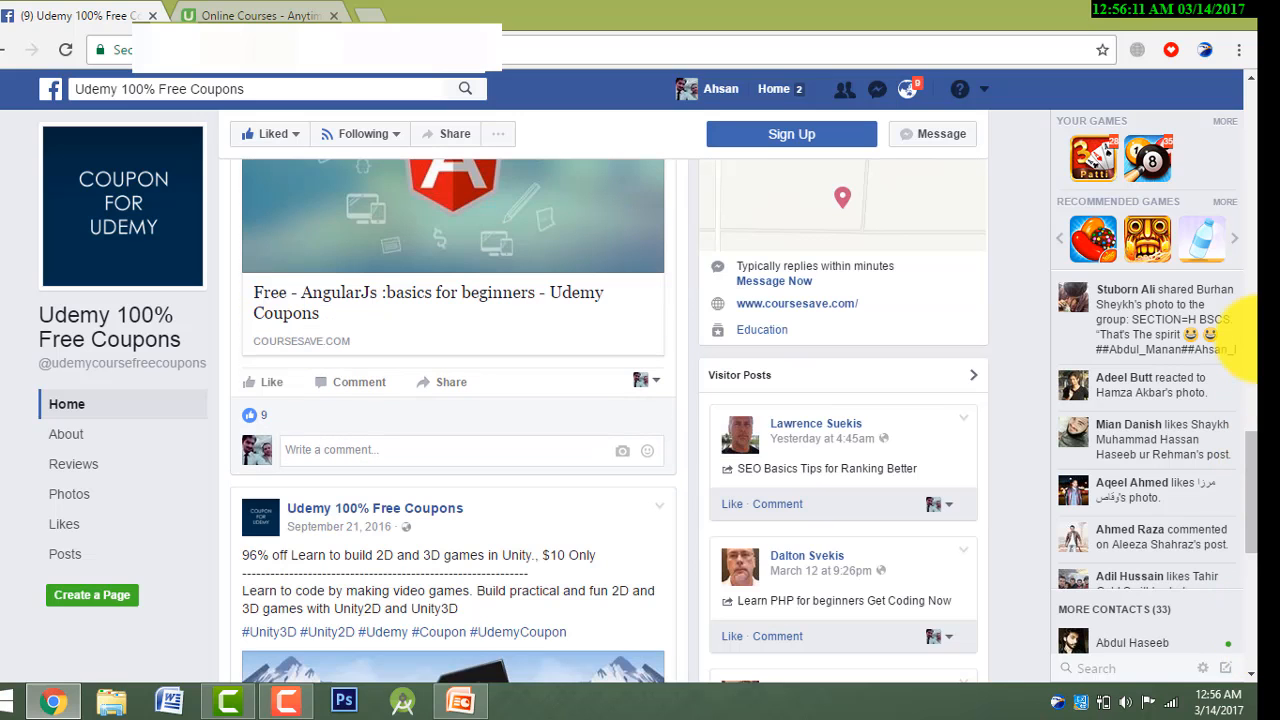
scroll("down", 3)
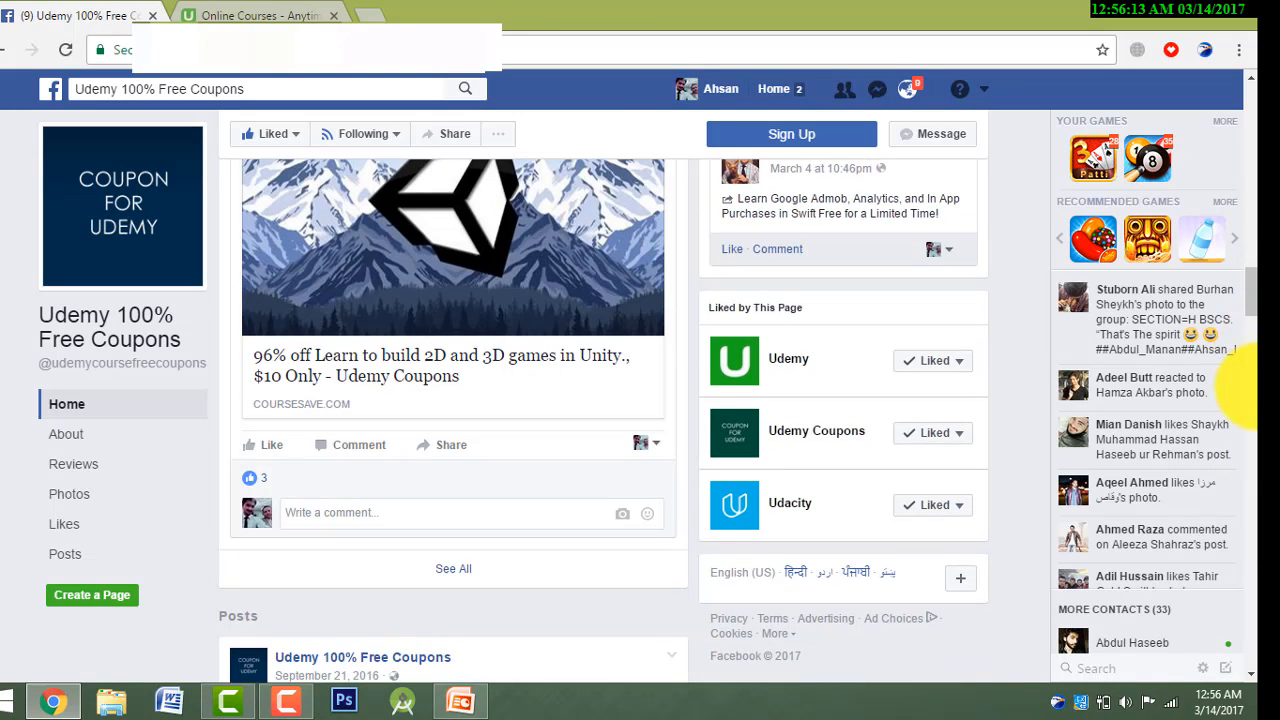
scroll("down", 3)
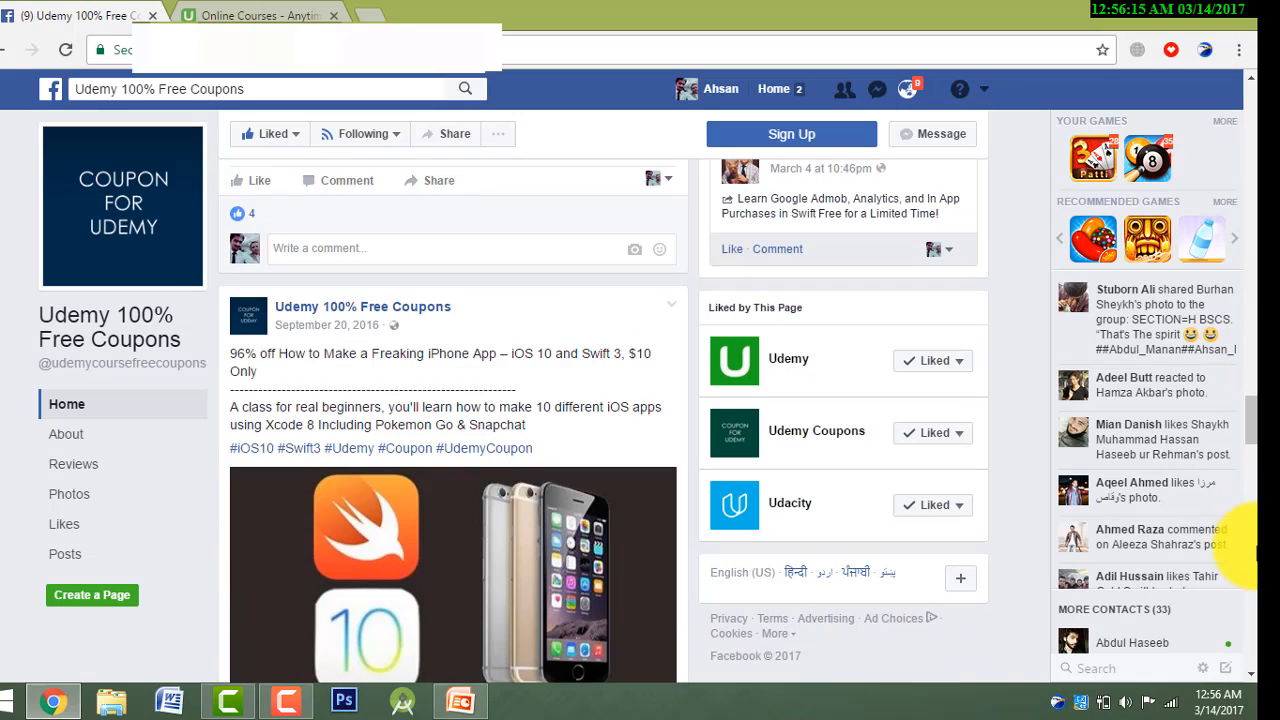
scroll("down", 3)
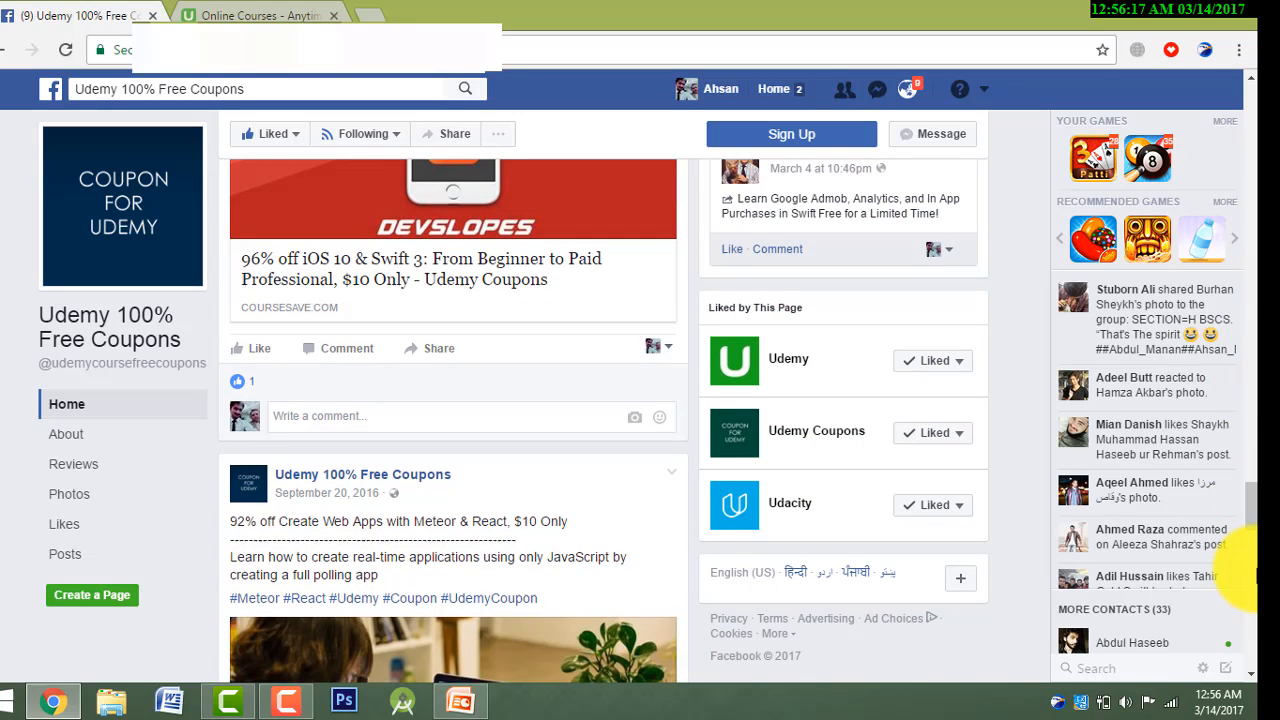
scroll("down", 3)
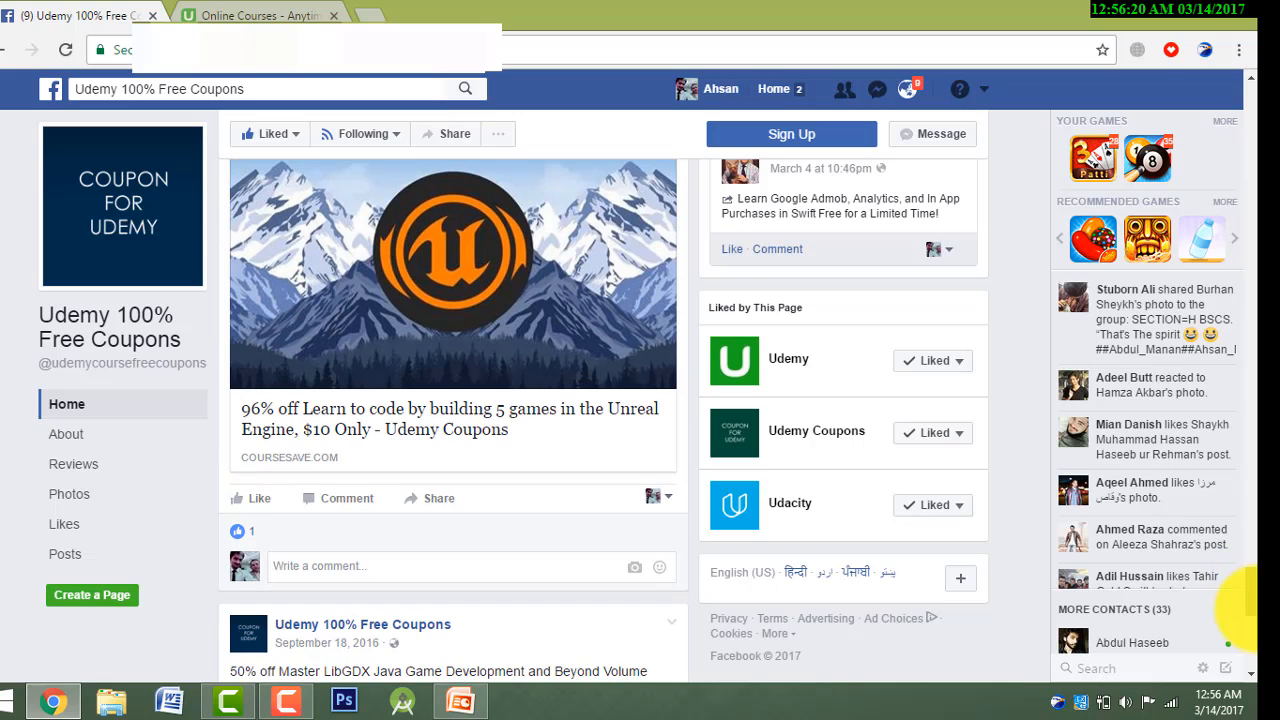
scroll("down", 3)
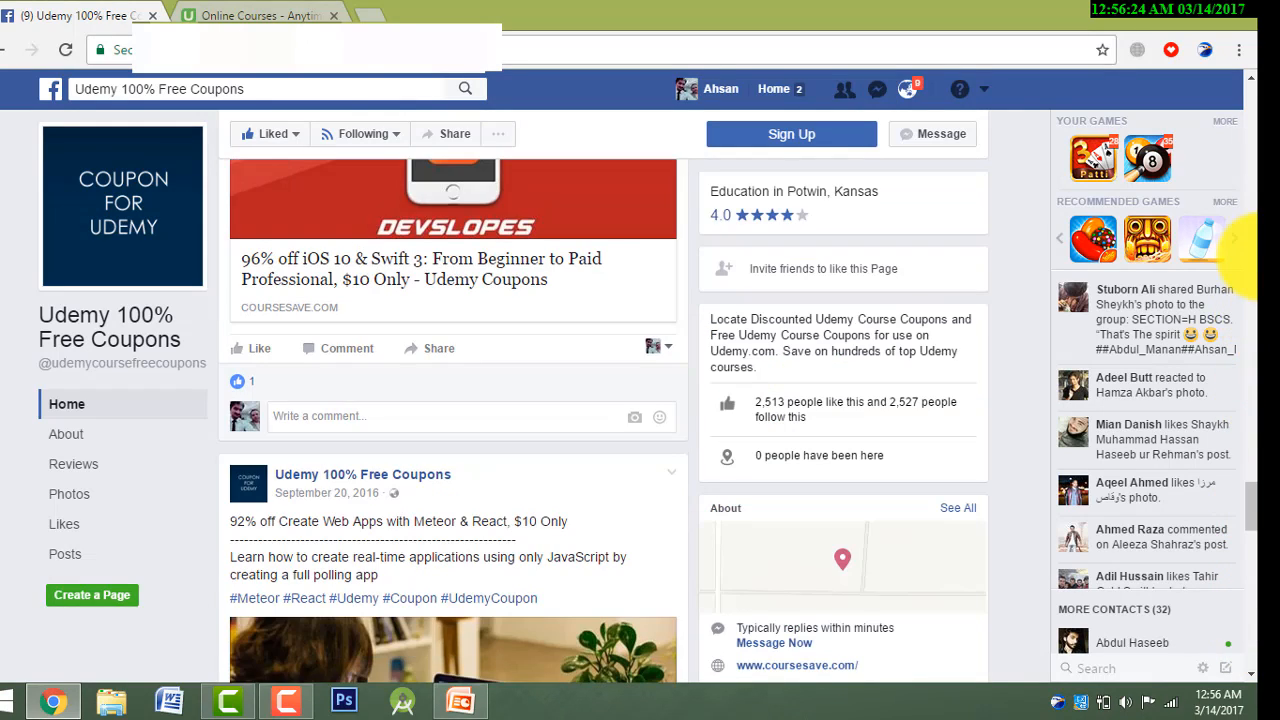
scroll("down", 3)
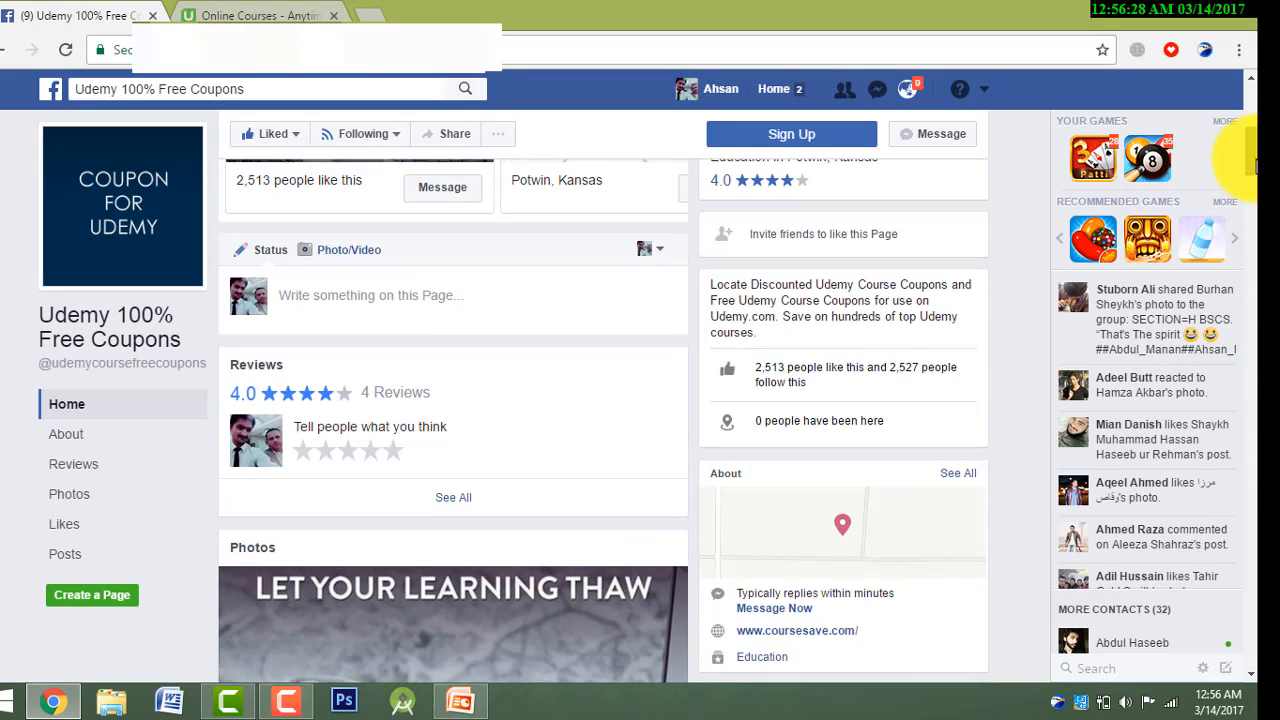
scroll("down", 3)
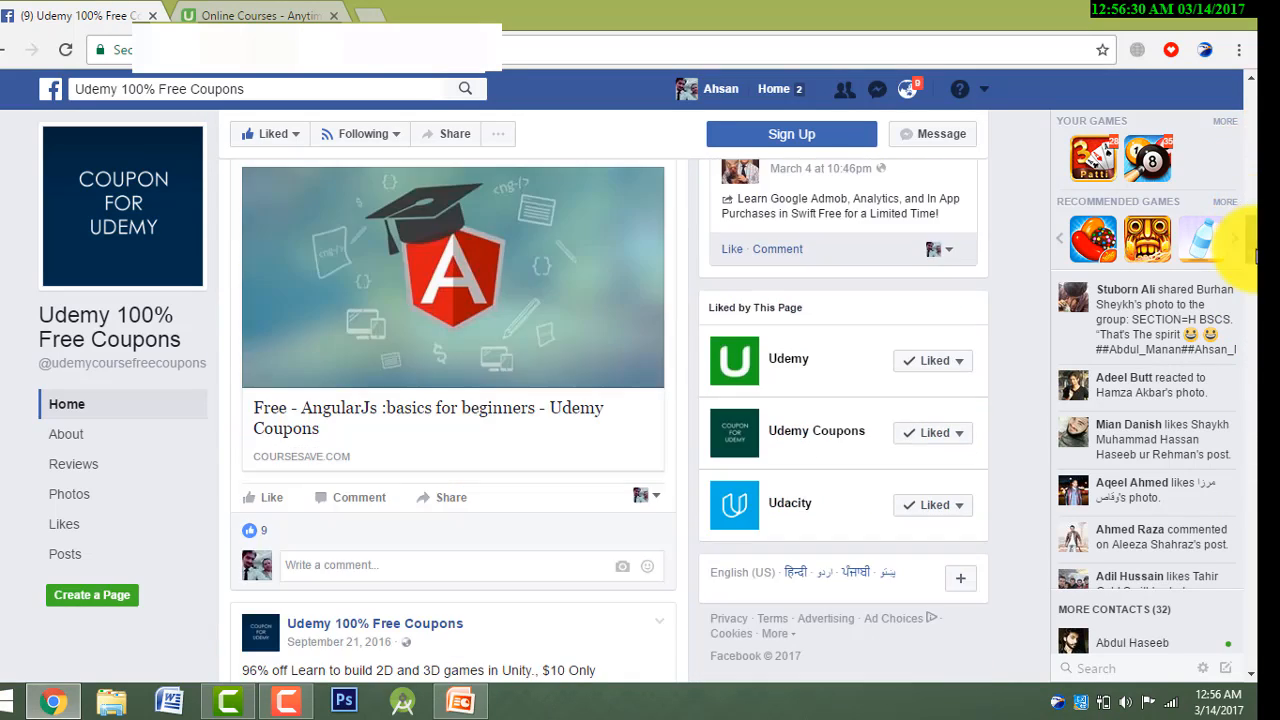
left_click(428, 418)
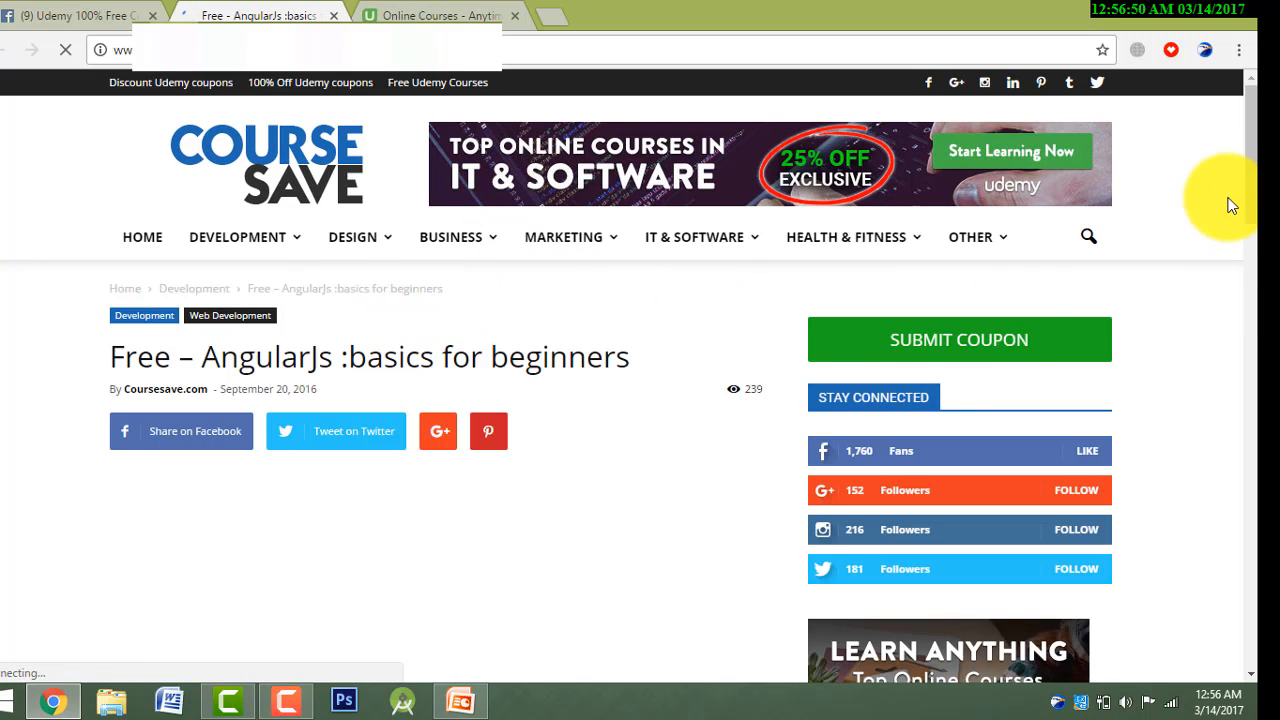
Bring the Free price, Take This Course button and Course Description into view
scroll("down", 3)
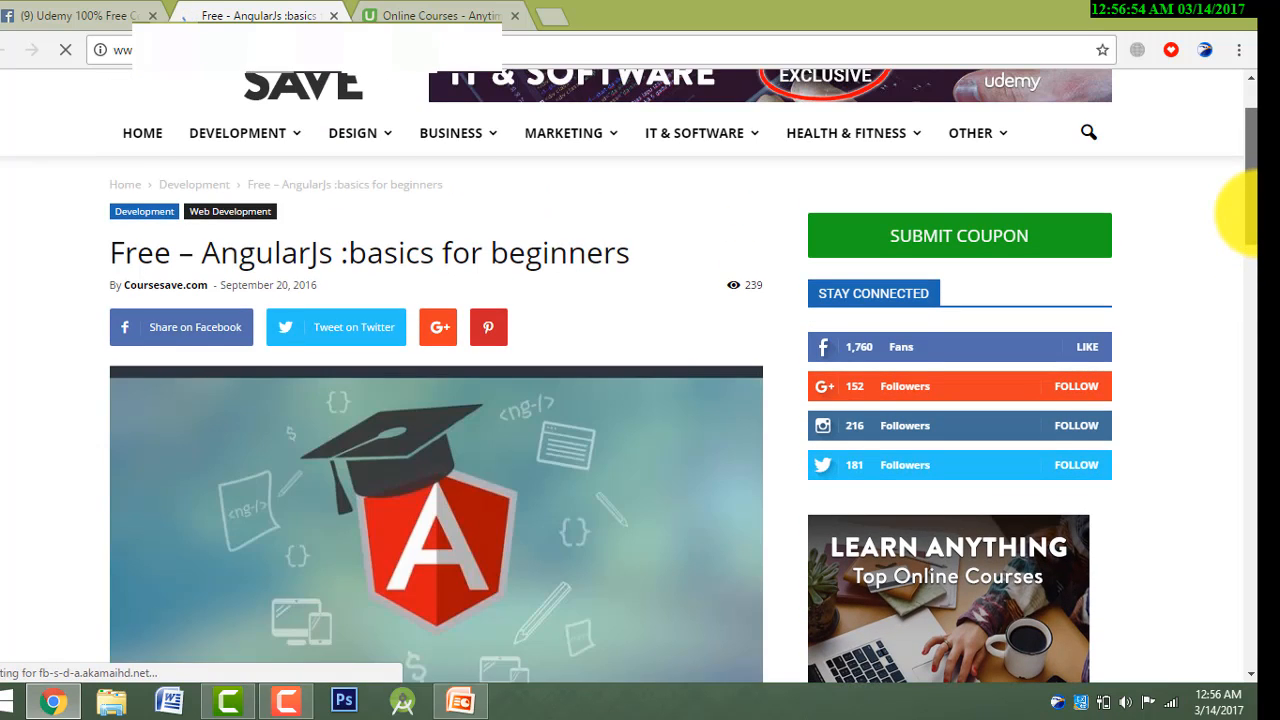
scroll("down", 3)
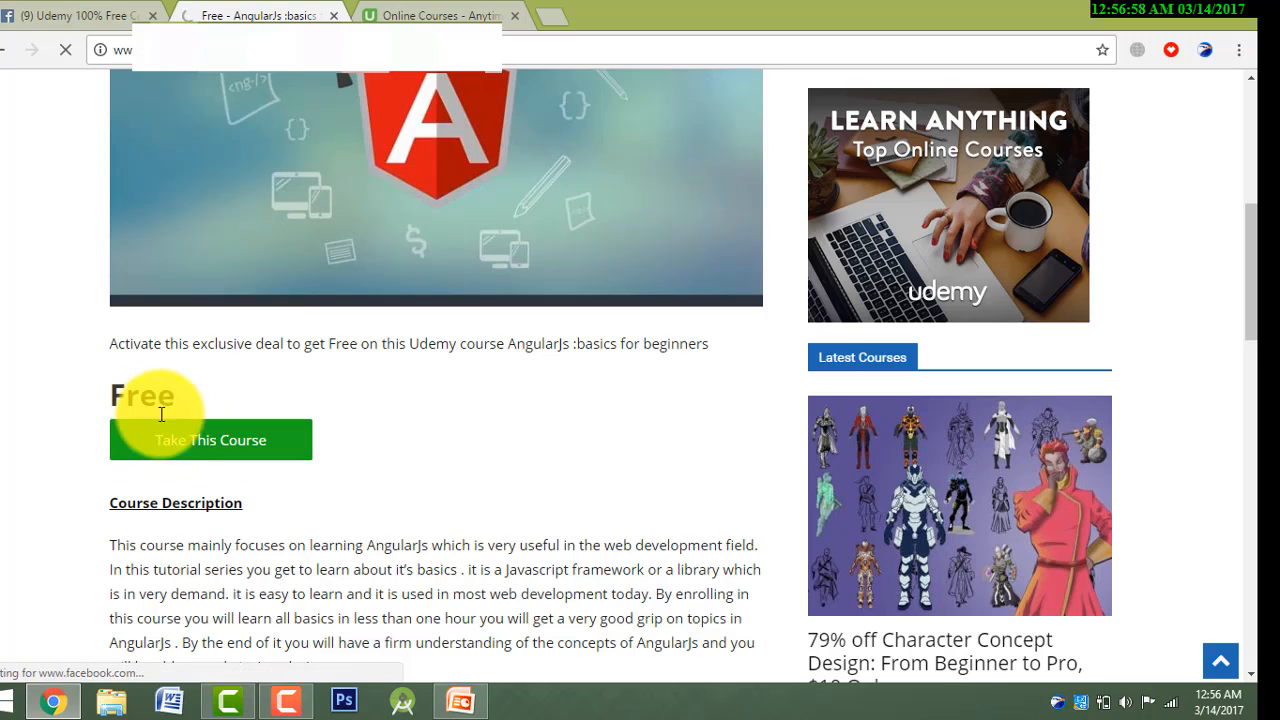
mouse_move(212, 468)
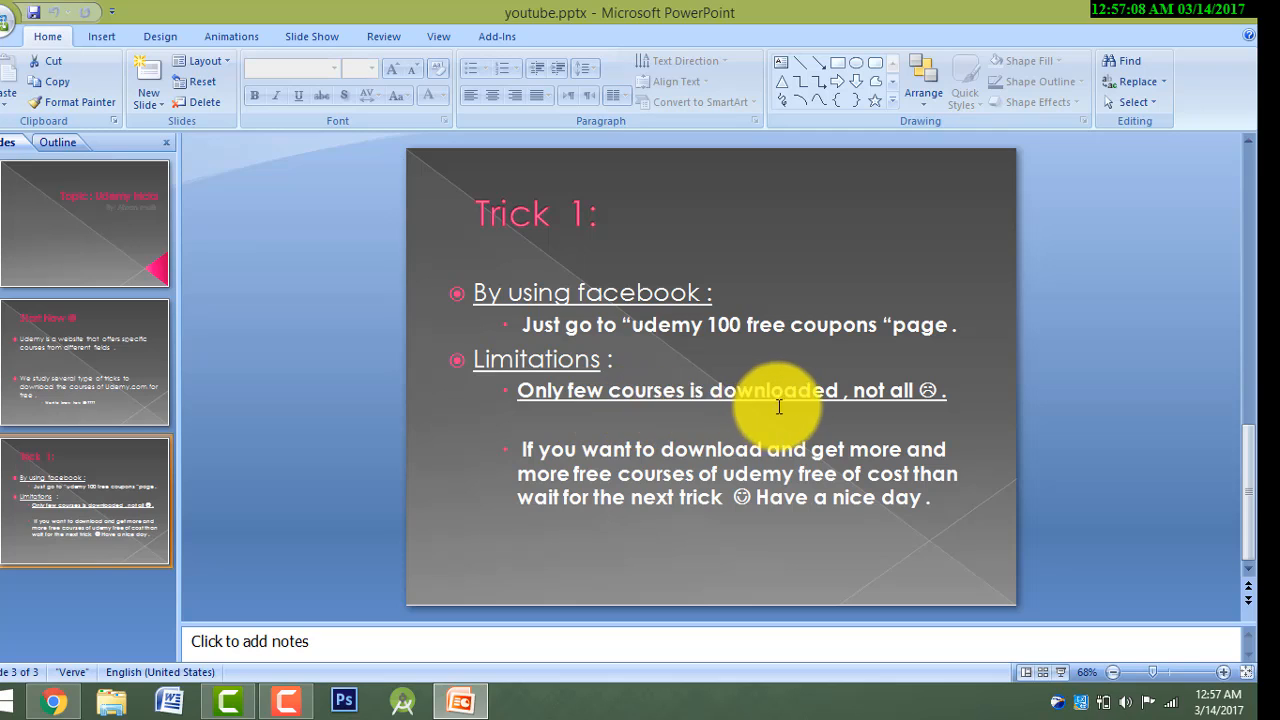
mouse_move(616, 442)
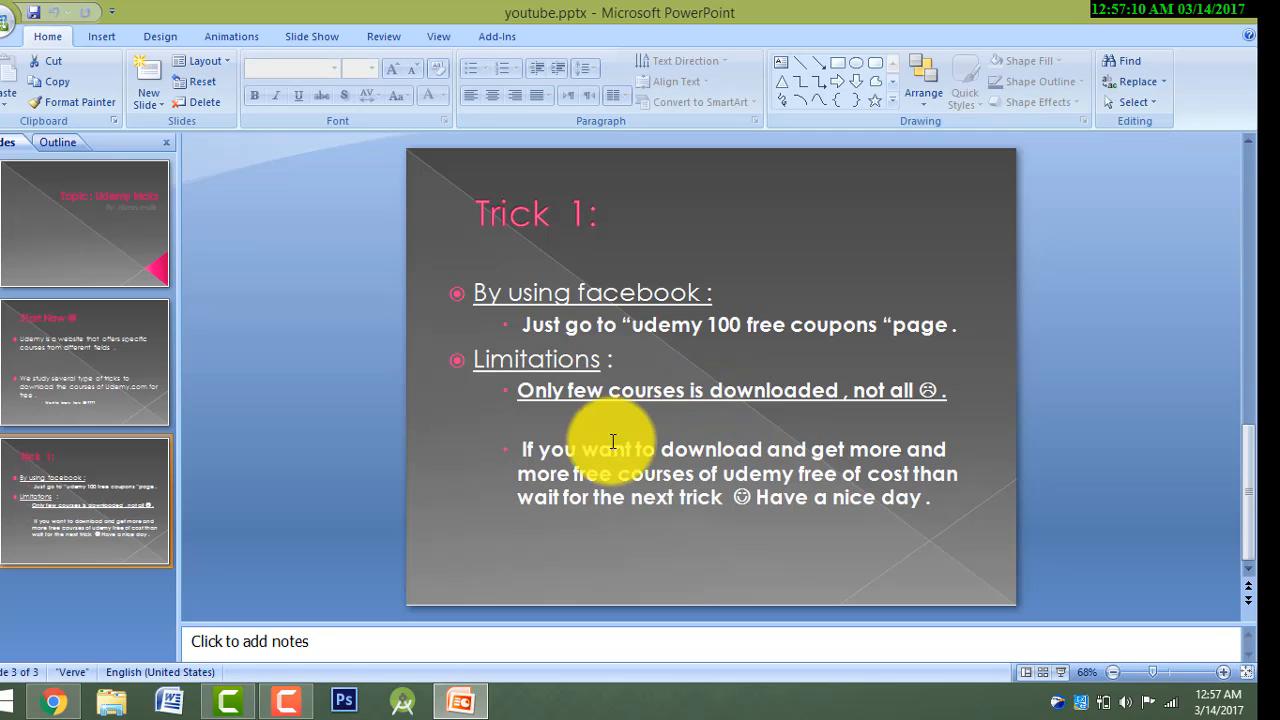
mouse_move(680, 510)
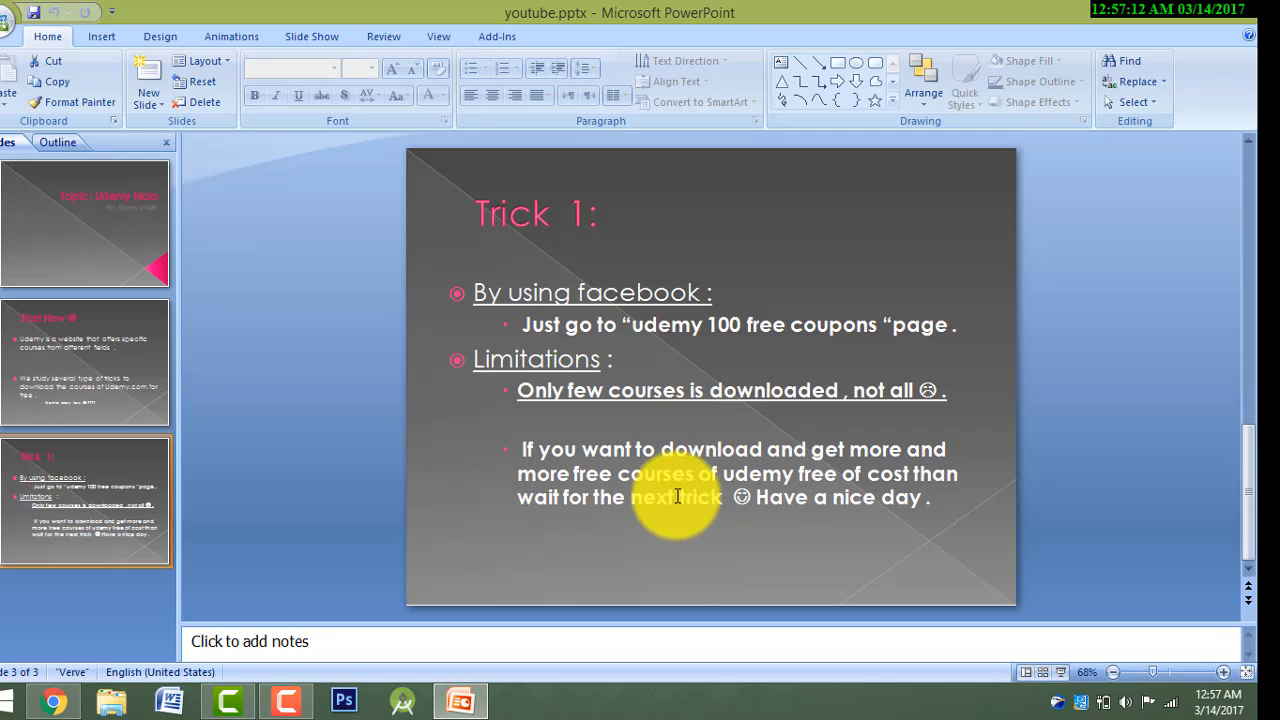
mouse_move(868, 496)
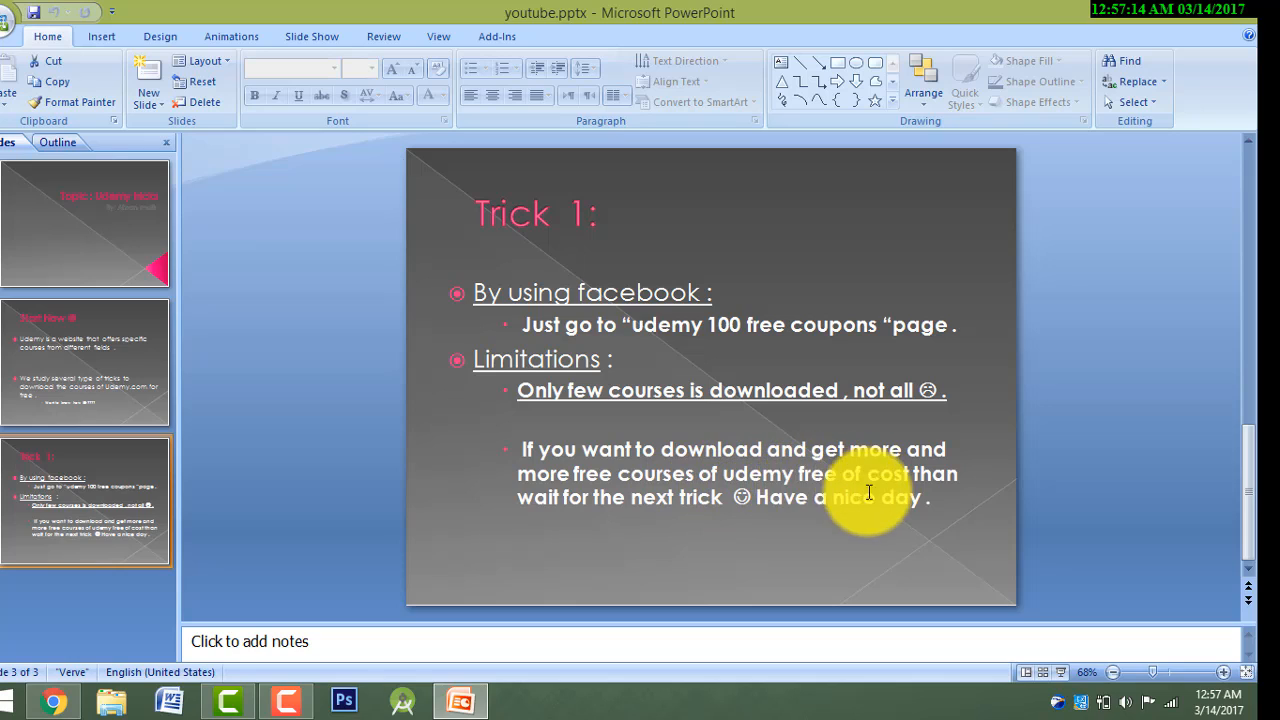